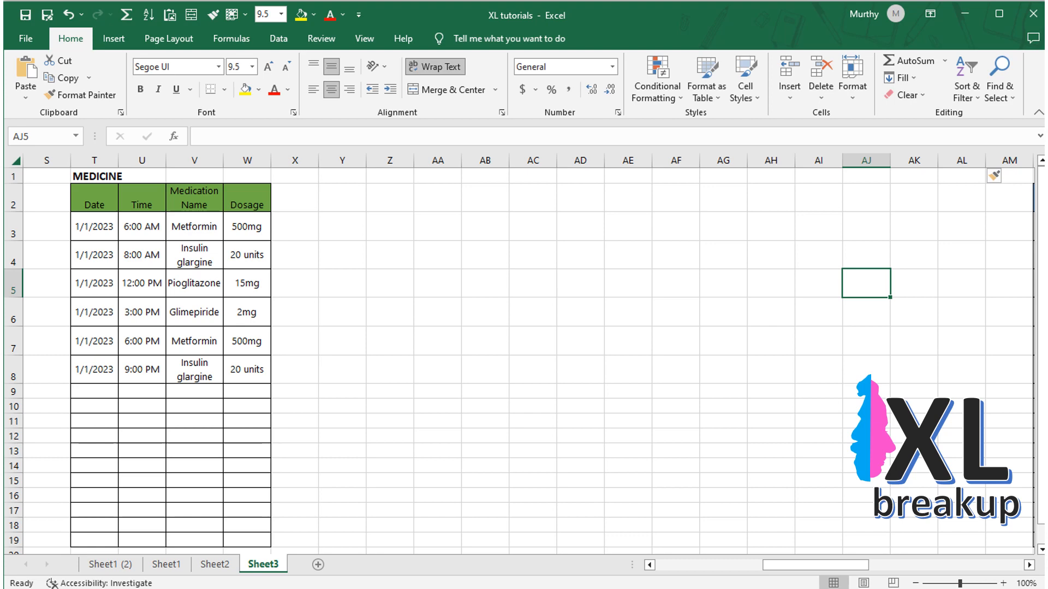
scroll(right, 3)
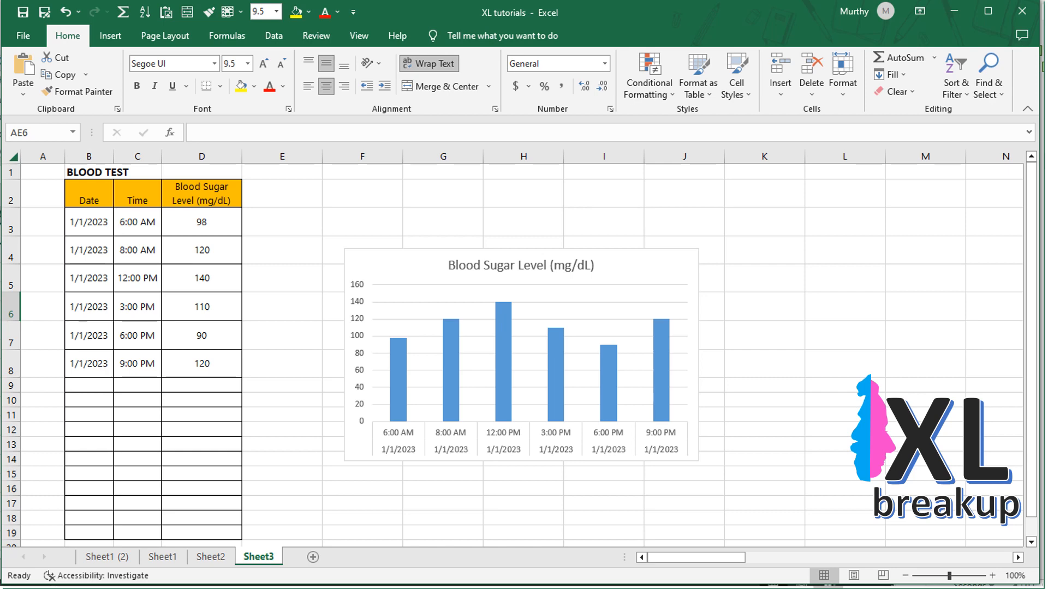
scroll(right, 3)
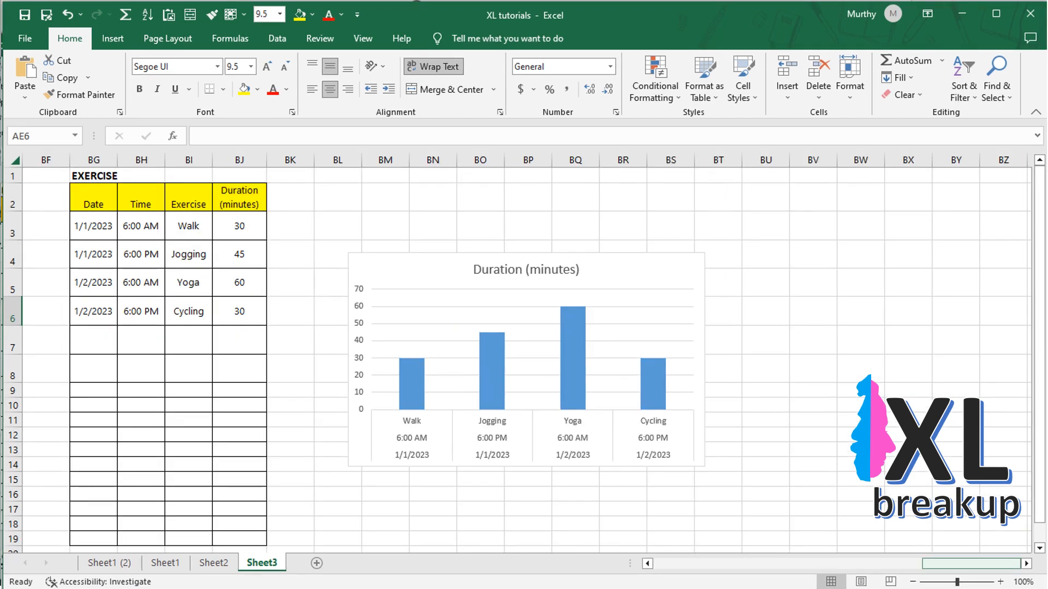